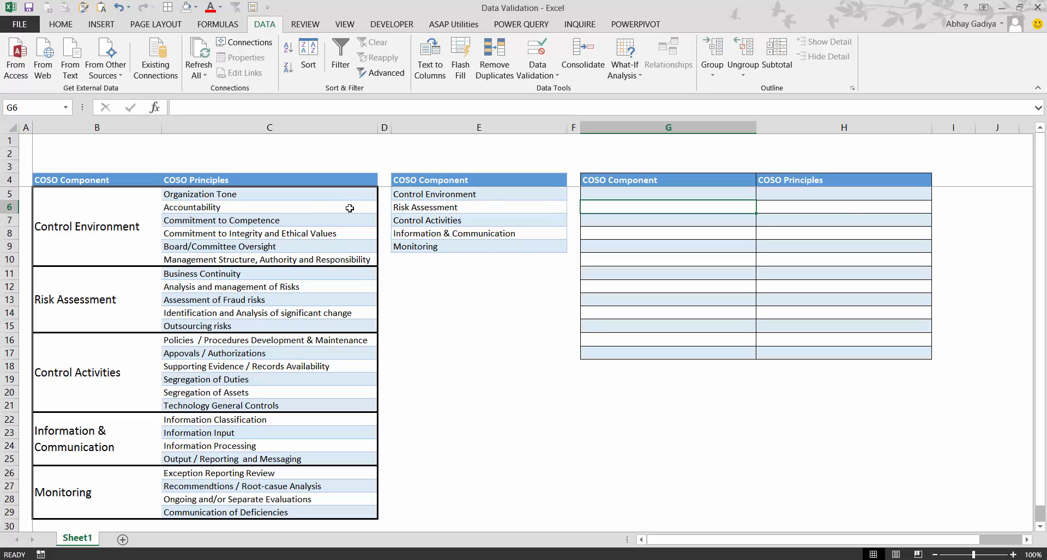
Select the COSO Component cells G5:G17 in the input table.
{"action": "left_click", "coordinate": [477, 246]}
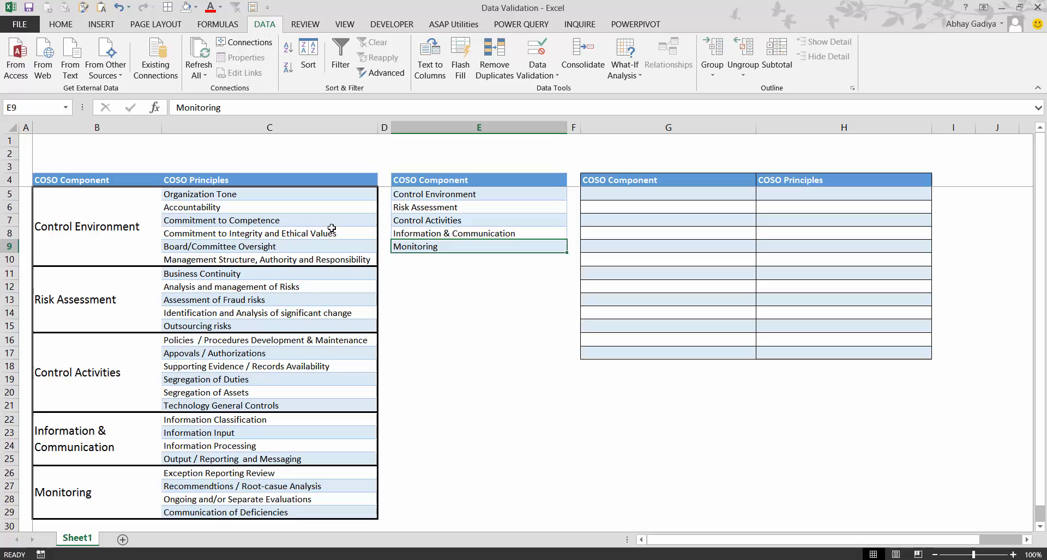
{"action": "mouse_move", "coordinate": [78, 220]}
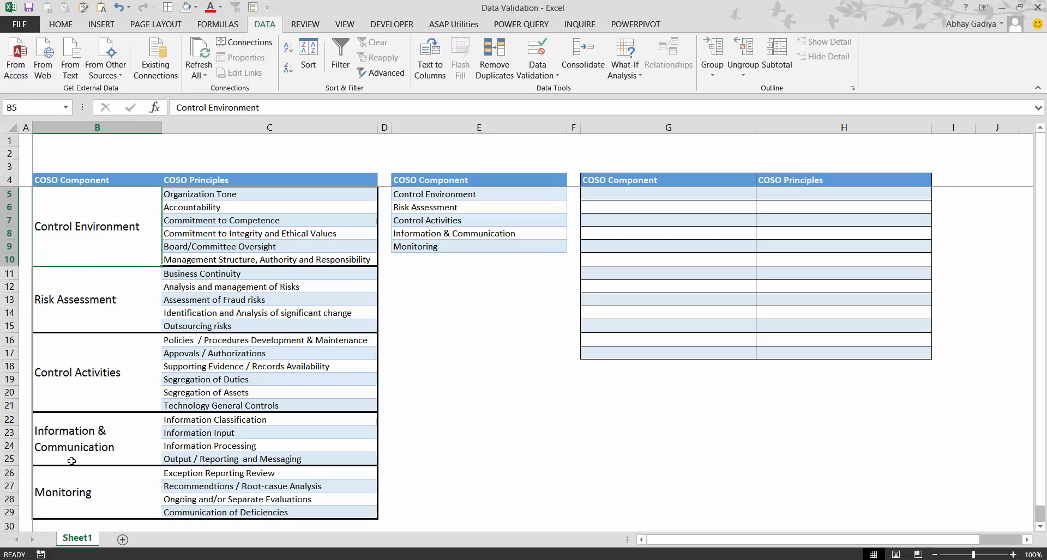
{"action": "mouse_move", "coordinate": [238, 192]}
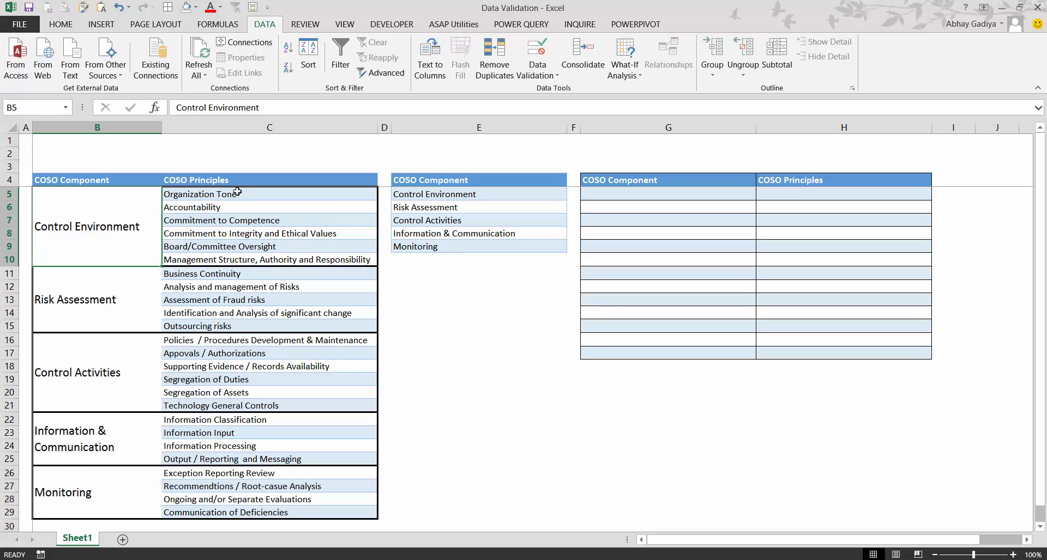
{"action": "mouse_move", "coordinate": [249, 201]}
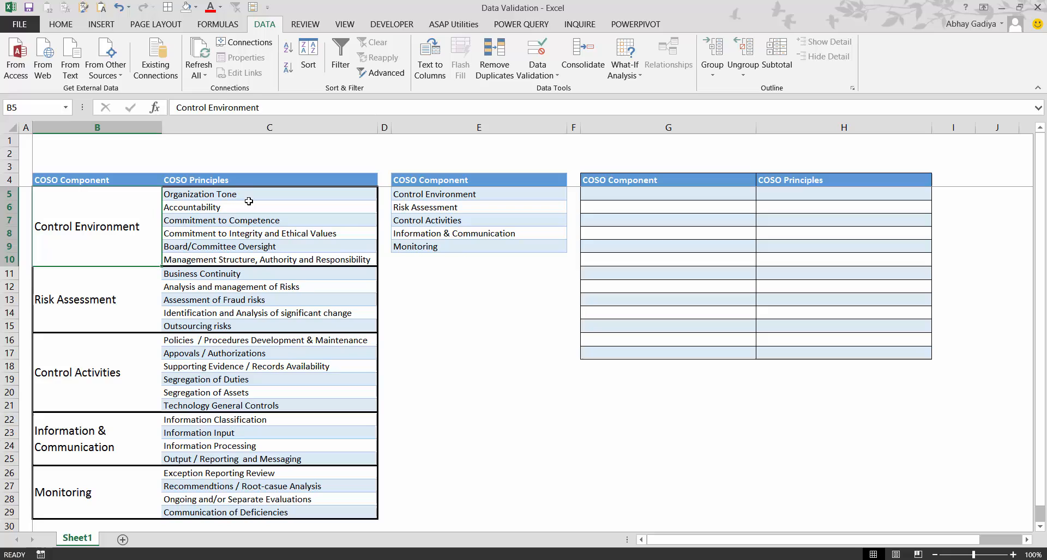
{"action": "left_click", "coordinate": [269, 207]}
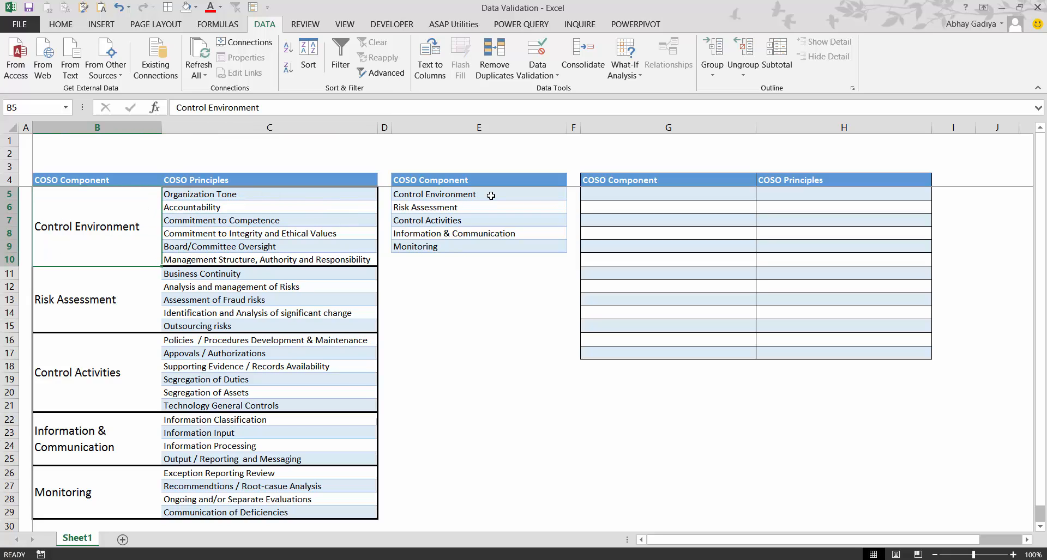
{"action": "mouse_move", "coordinate": [466, 216]}
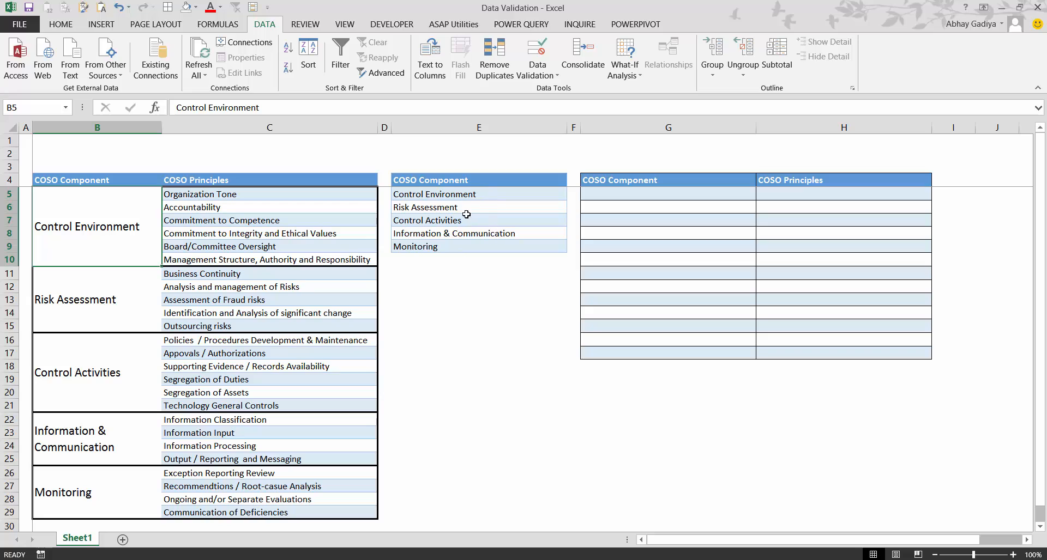
{"action": "left_click", "coordinate": [478, 166]}
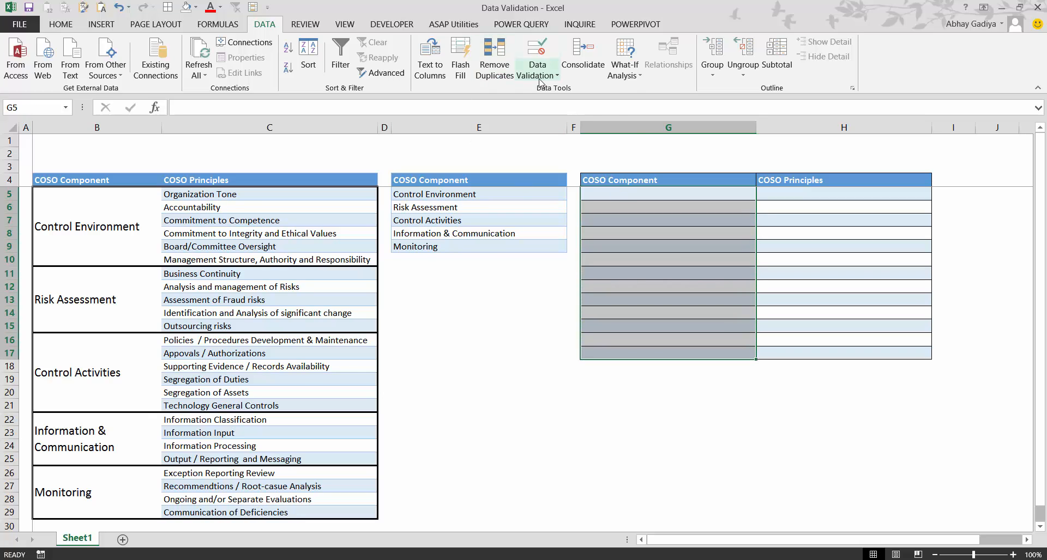
Apply list validation to G5:G17 with source =$E$5:$E$9, the five COSO components.
{"action": "left_click", "coordinate": [537, 54]}
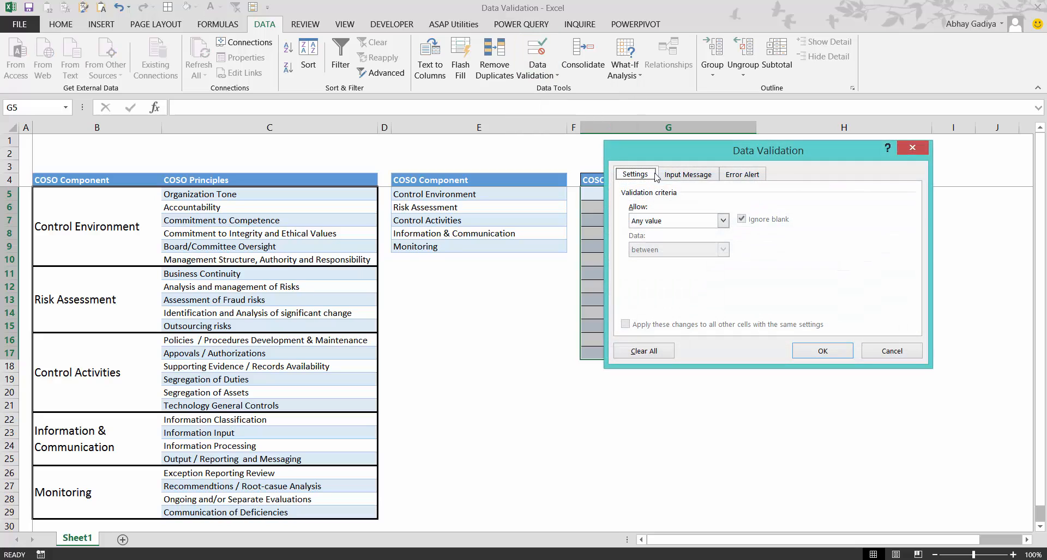
{"action": "left_click", "coordinate": [722, 220]}
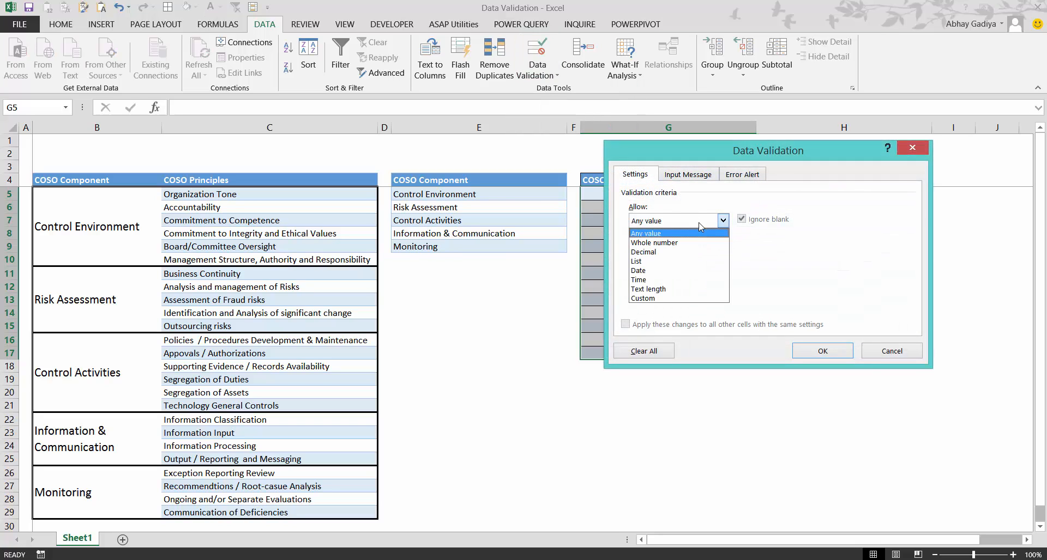
{"action": "left_click", "coordinate": [635, 260]}
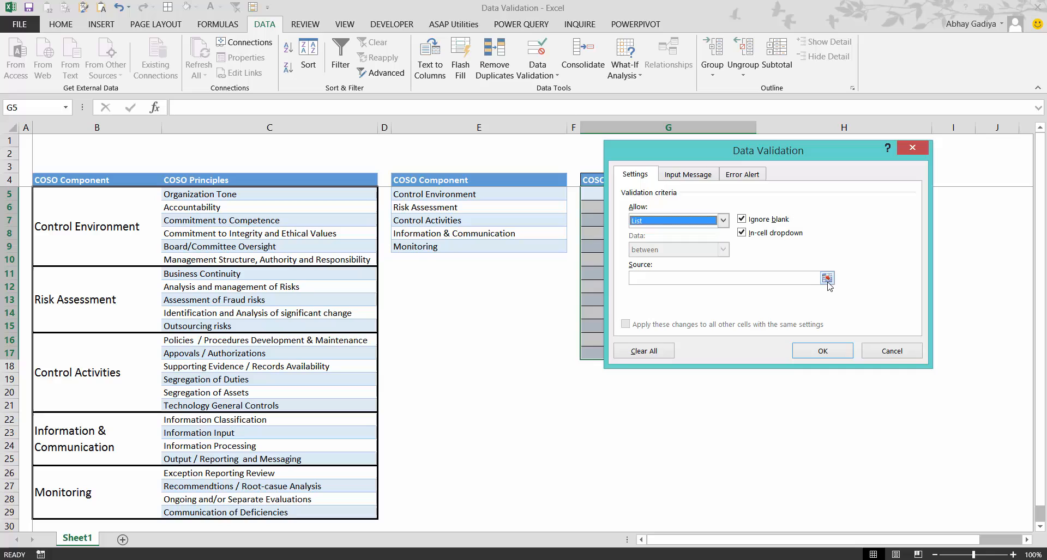
{"action": "left_click", "coordinate": [826, 278]}
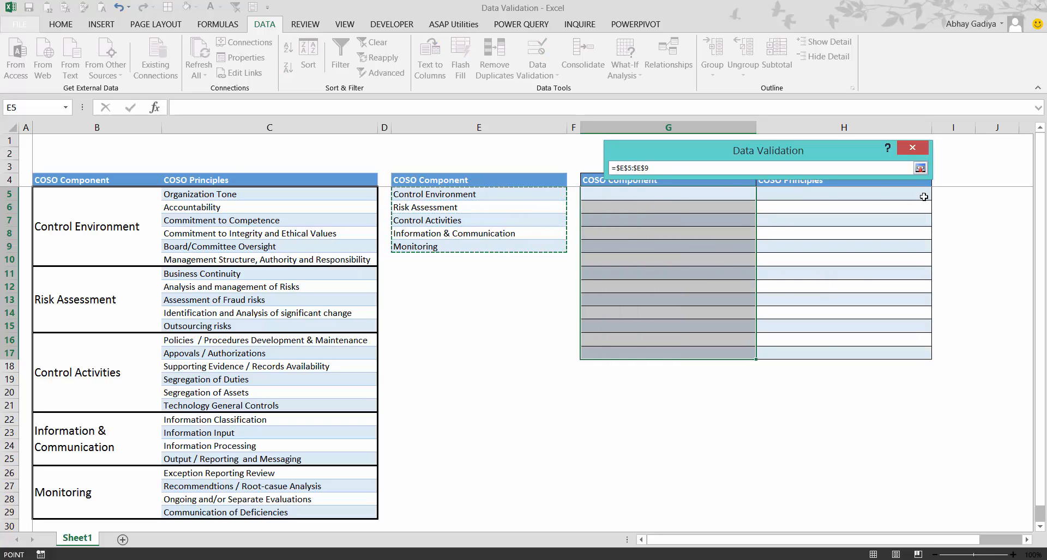
{"action": "left_click", "coordinate": [924, 168]}
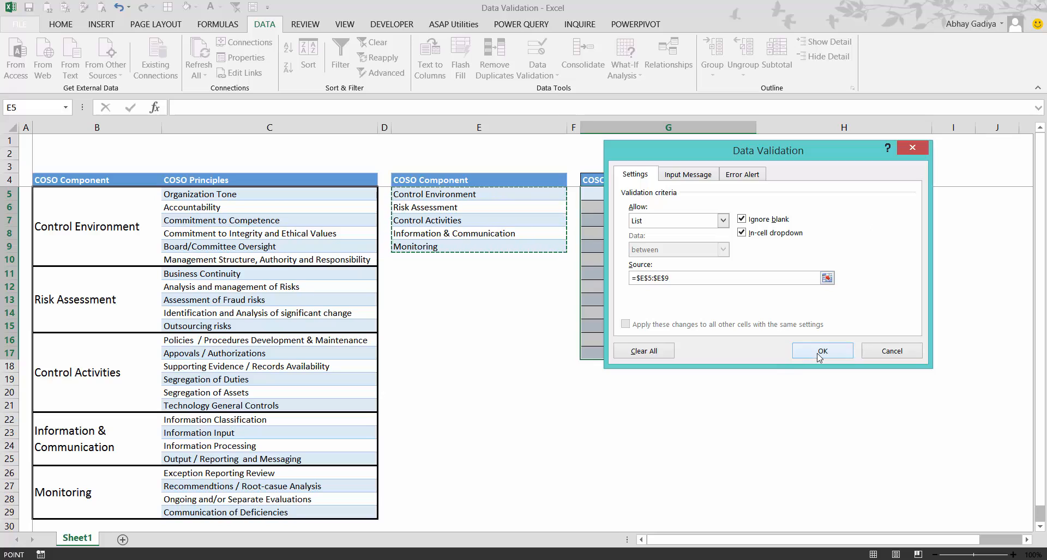
{"action": "left_click", "coordinate": [823, 352]}
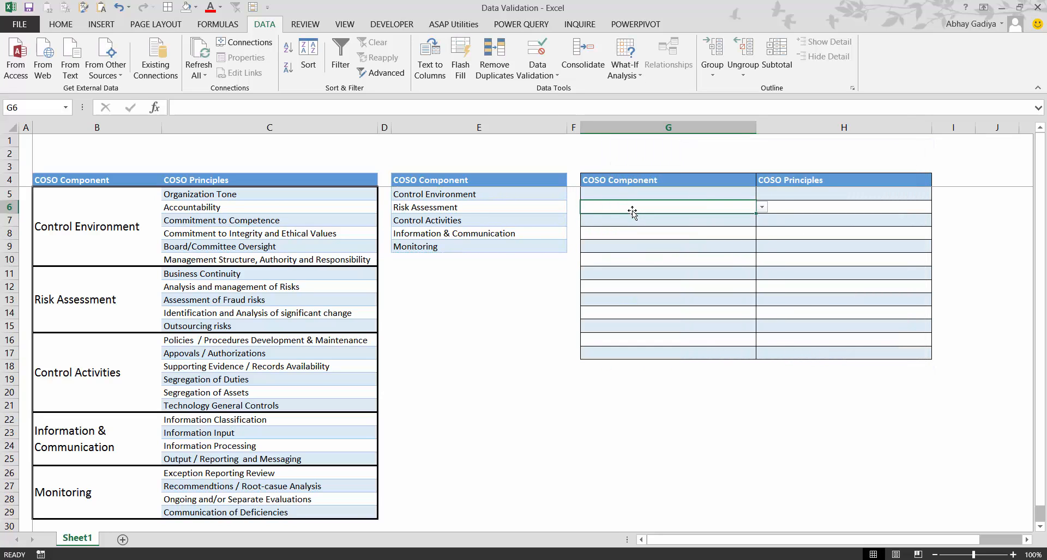
Choose Control Activities from G5's new dropdown and check the empty H5 beside it.
{"action": "left_click", "coordinate": [761, 193]}
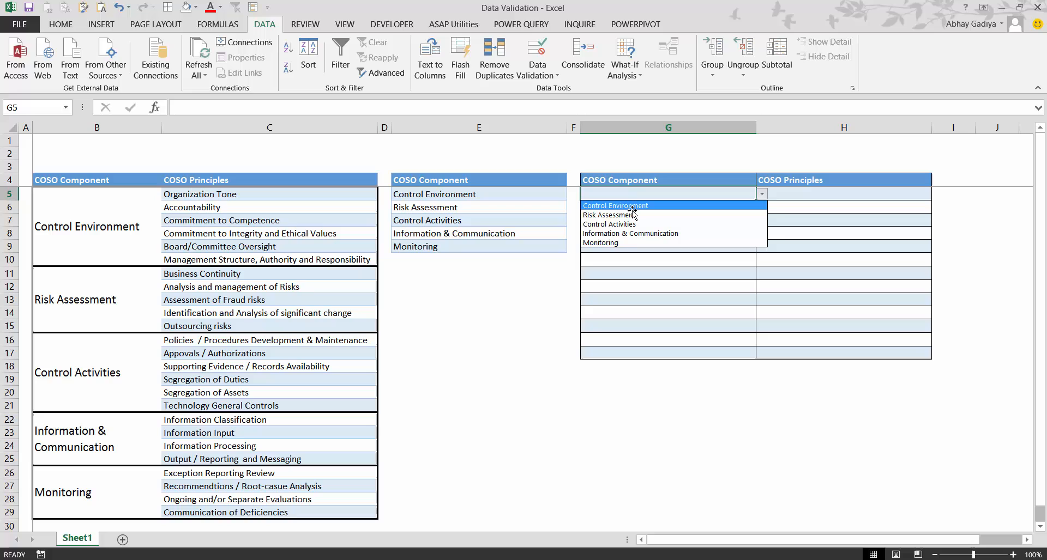
{"action": "mouse_move", "coordinate": [629, 233]}
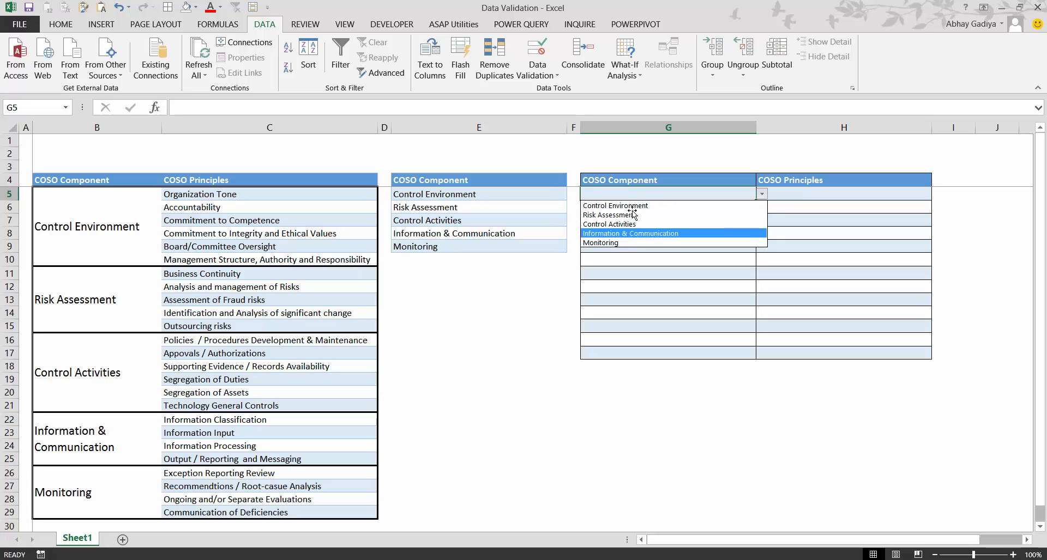
{"action": "left_click", "coordinate": [609, 224]}
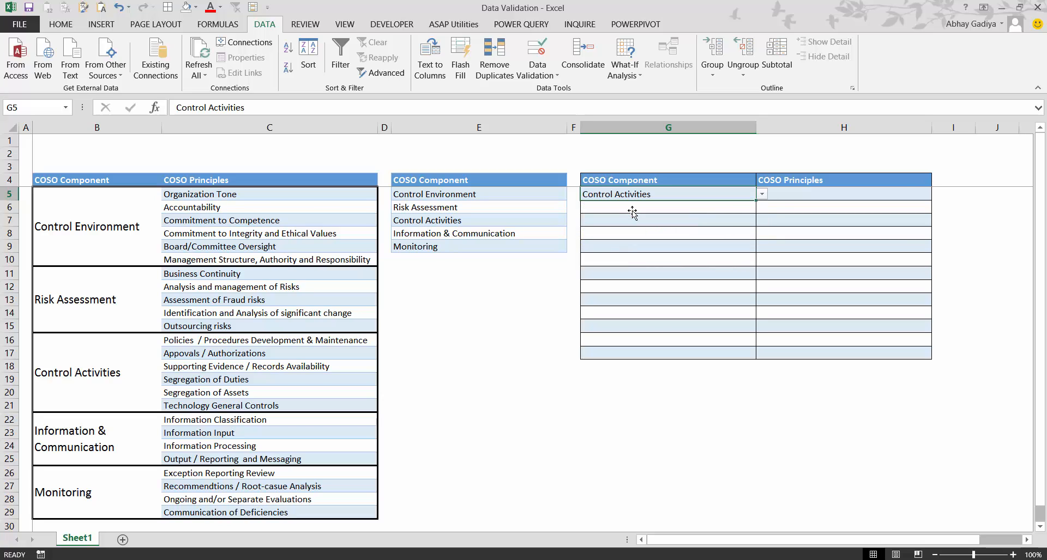
{"action": "left_click", "coordinate": [843, 195]}
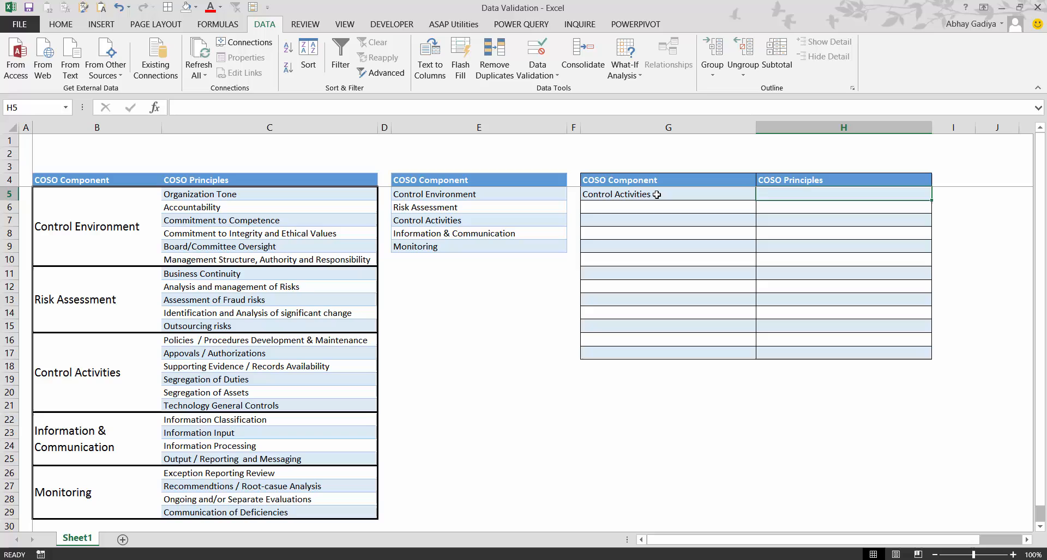
{"action": "left_click", "coordinate": [668, 194]}
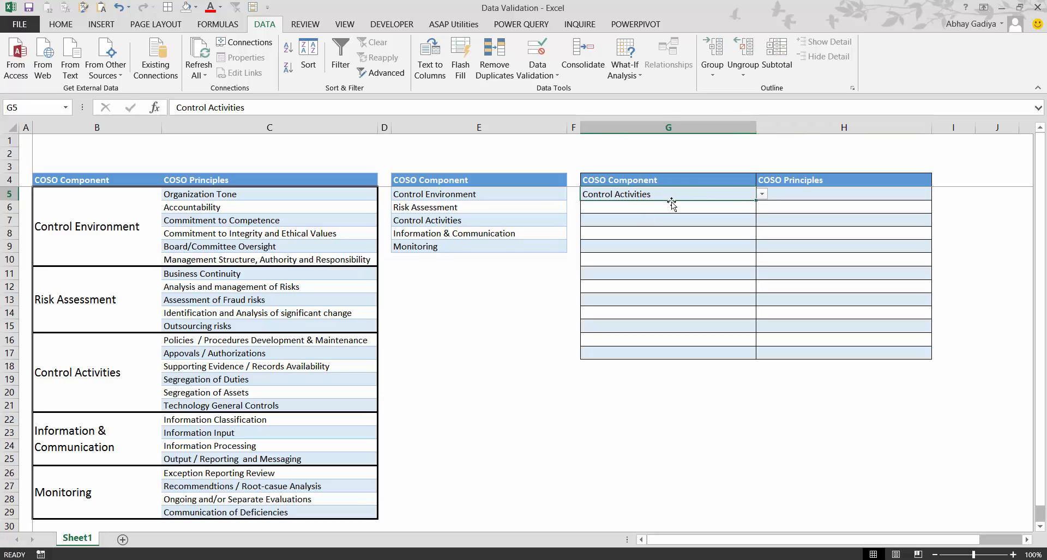
{"action": "mouse_move", "coordinate": [652, 202]}
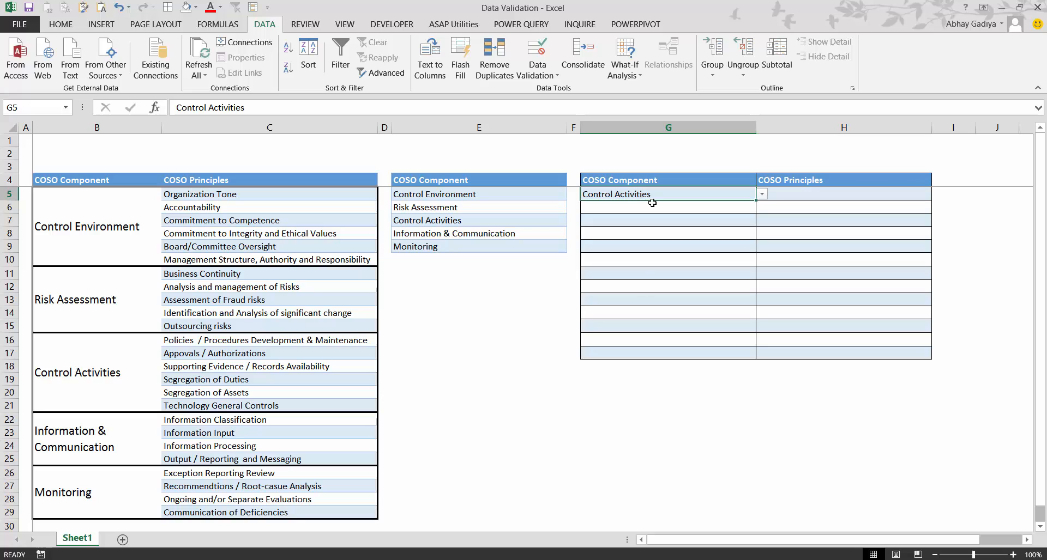
{"action": "mouse_move", "coordinate": [805, 193]}
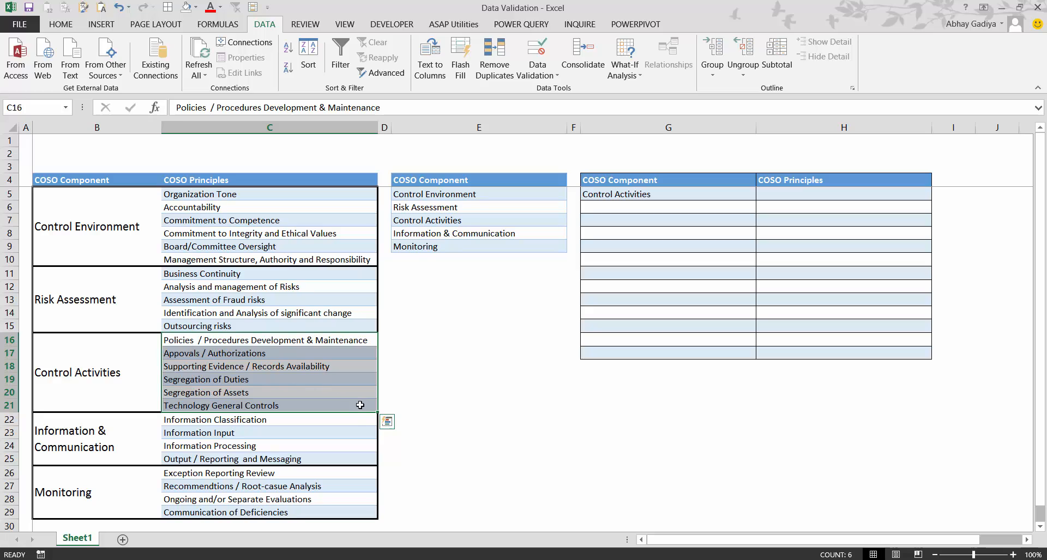
{"action": "mouse_move", "coordinate": [304, 404]}
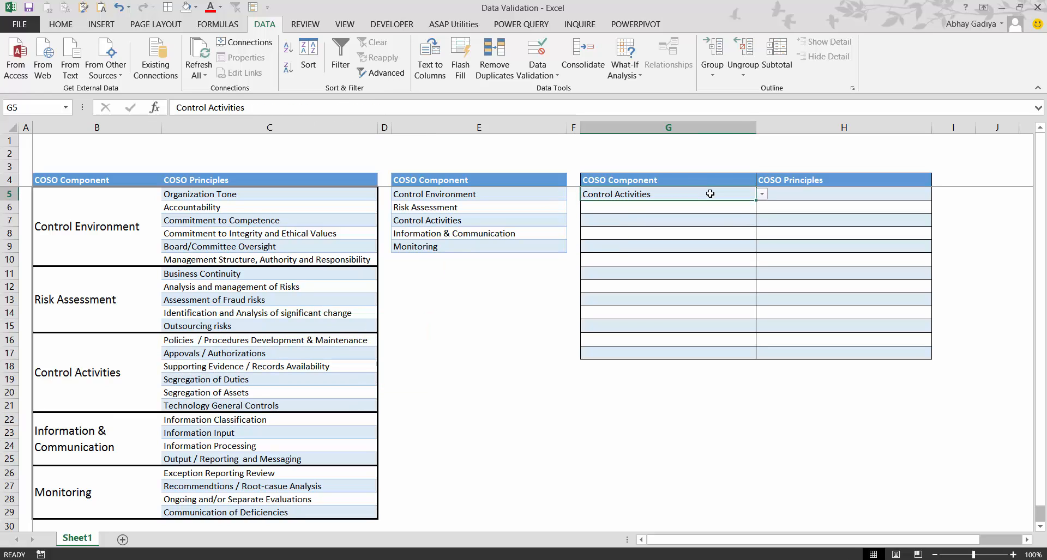
Change G5's component to Risk Assessment from the dropdown.
{"action": "left_click", "coordinate": [760, 194]}
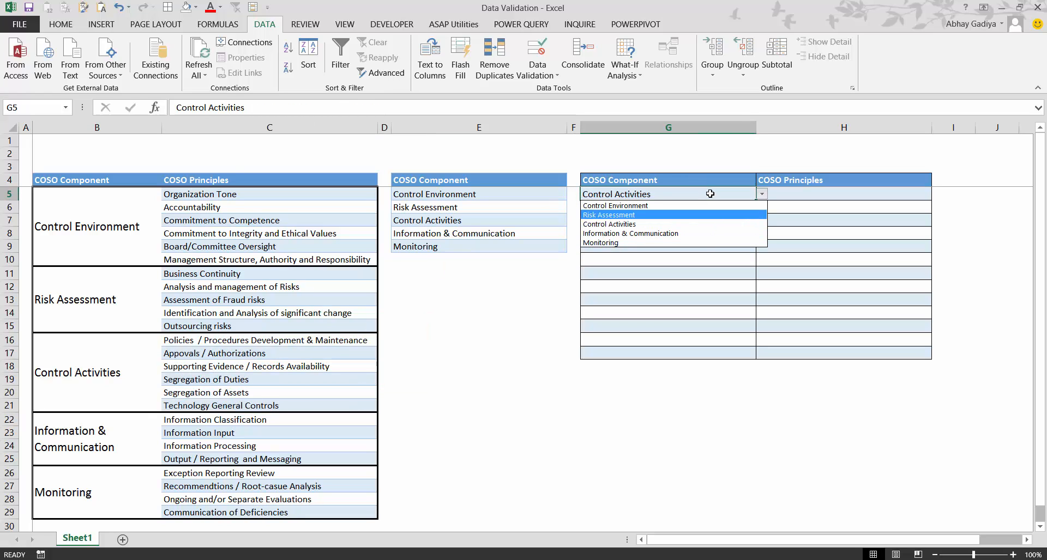
{"action": "left_click", "coordinate": [607, 215]}
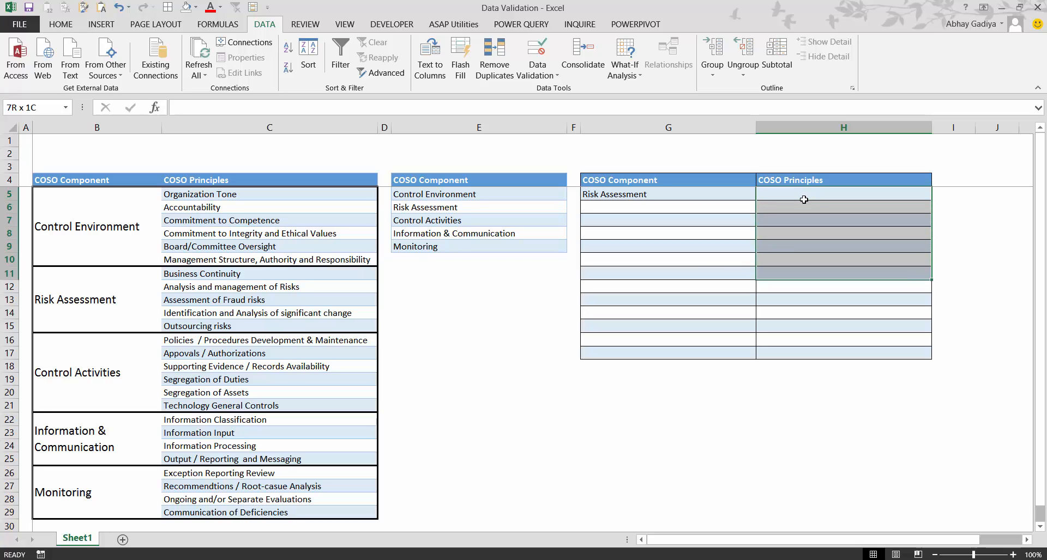
Enter =MATCH(G5,$E$5:$E$9,0) in H5, returning 2 for Risk Assessment.
{"action": "type", "text": "=m"}
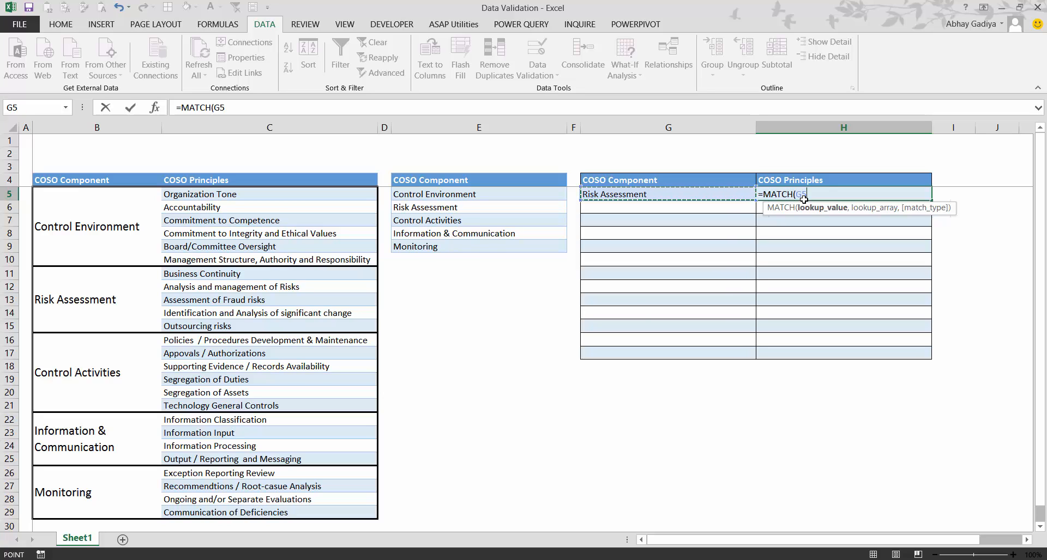
{"action": "type", "text": ","}
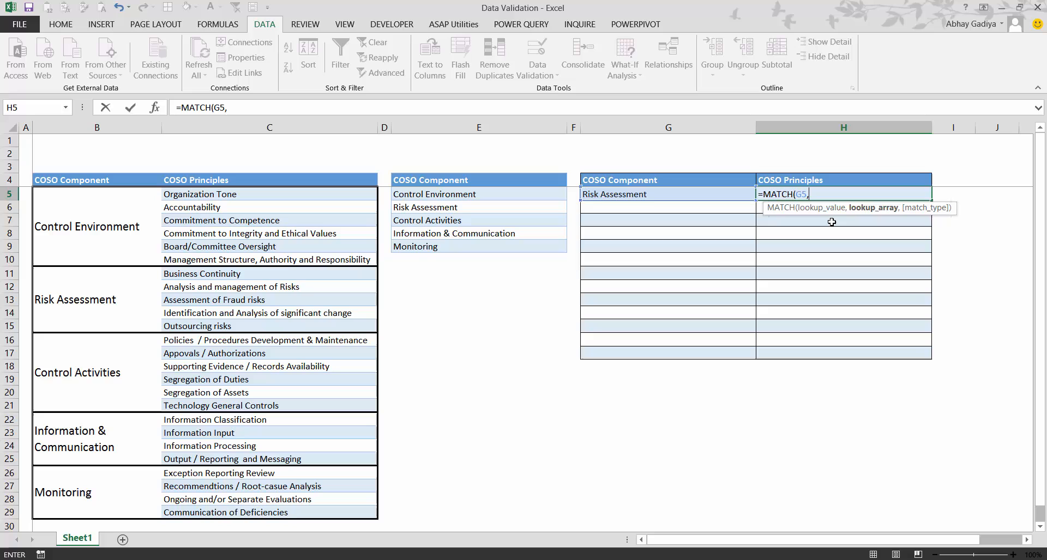
{"action": "mouse_move", "coordinate": [466, 201]}
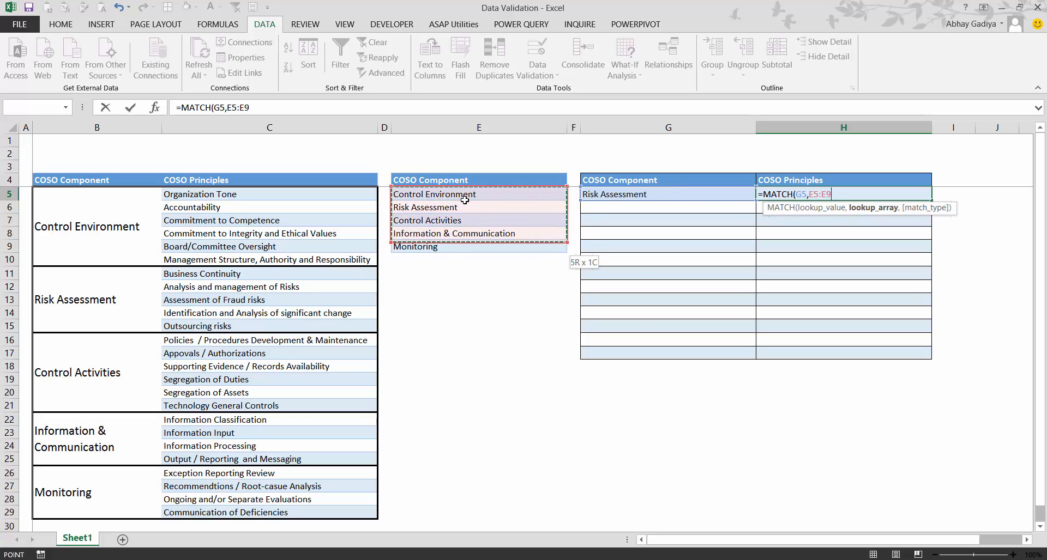
{"action": "key", "text": "f4"}
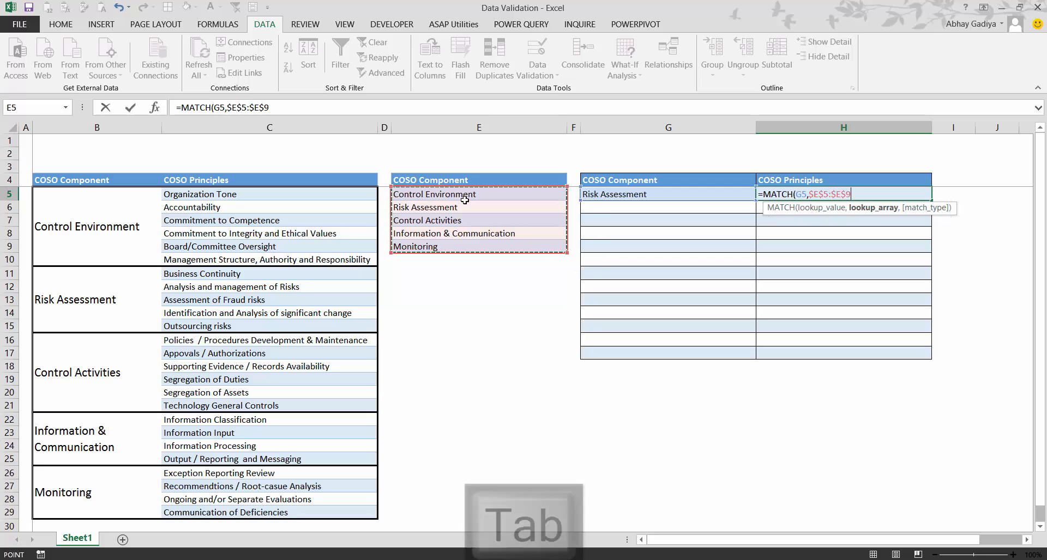
{"action": "type", "text": ",0)"}
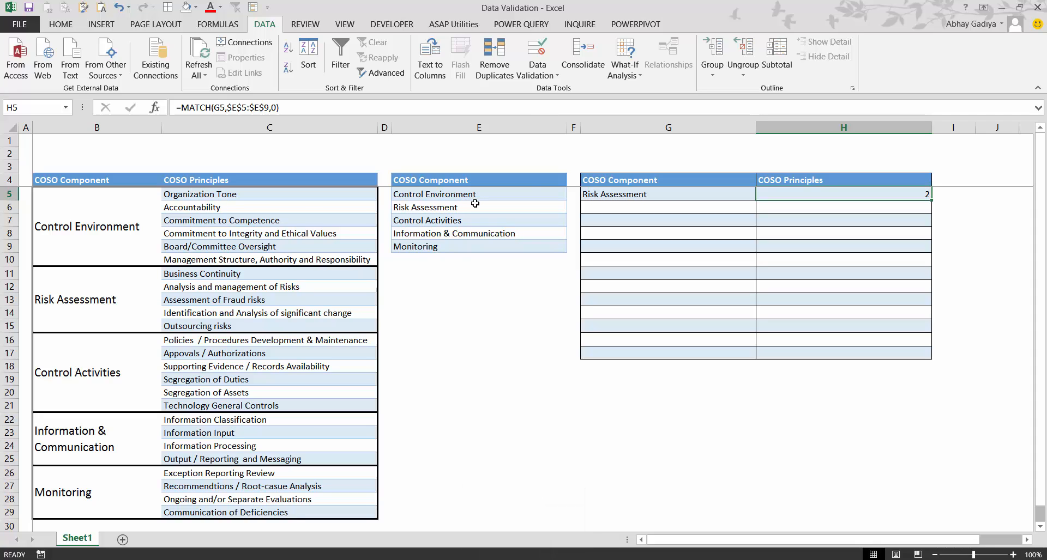
{"action": "mouse_move", "coordinate": [578, 194]}
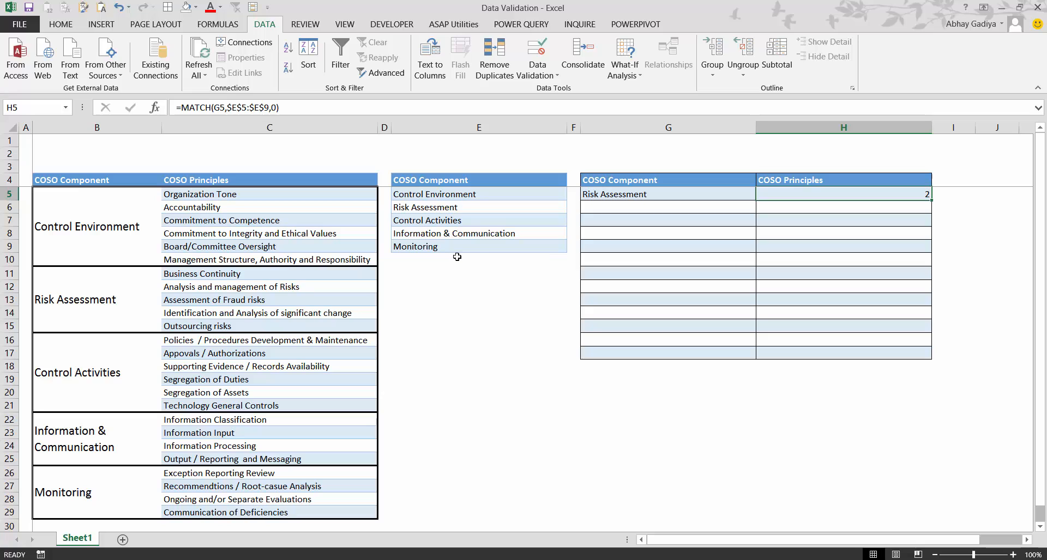
Wrap H5's MATCH formula inside CHOOSE( as its index argument.
{"action": "key", "text": "f2"}
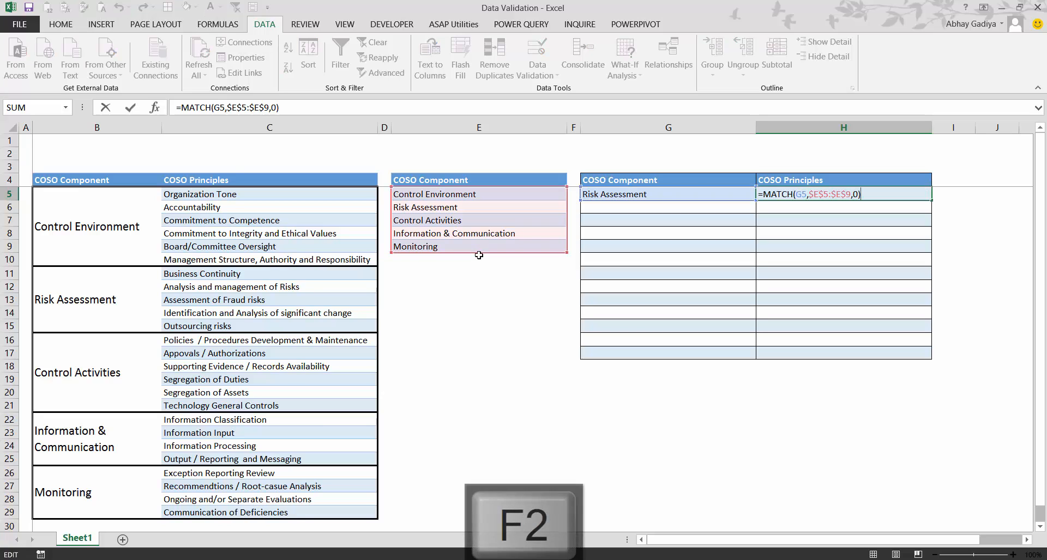
{"action": "key", "text": "f2"}
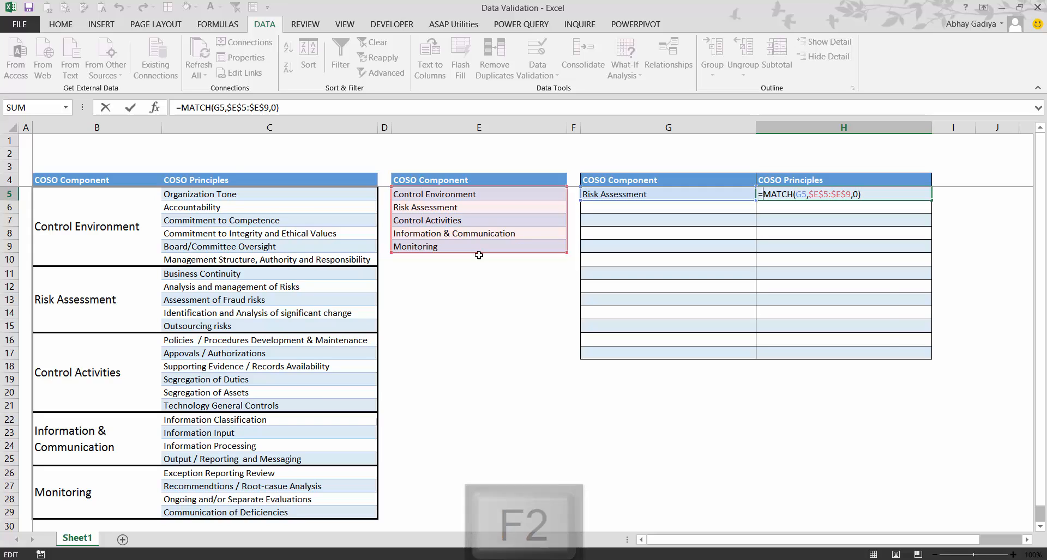
{"action": "type", "text": "CHOOSE("}
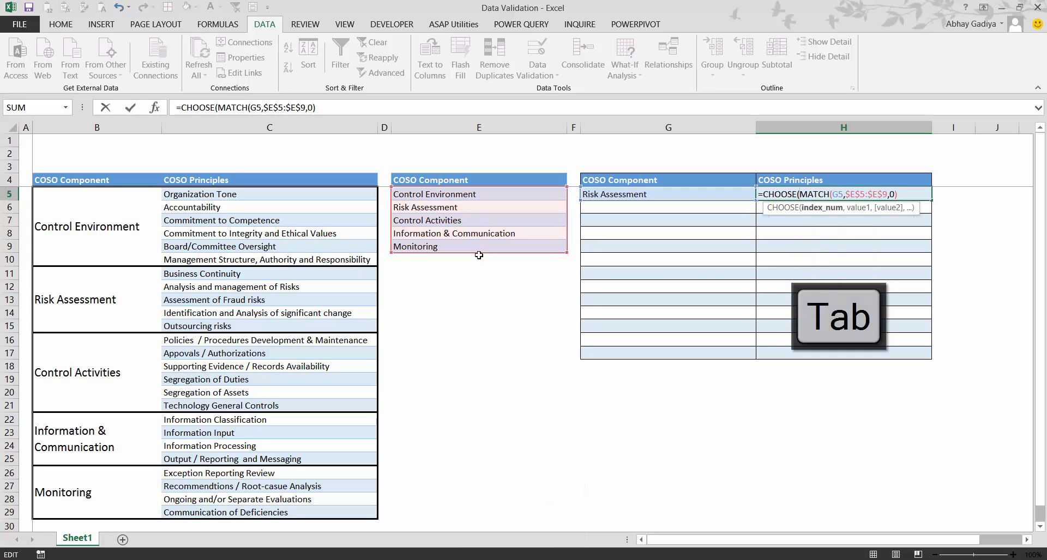
{"action": "key", "text": "Tab"}
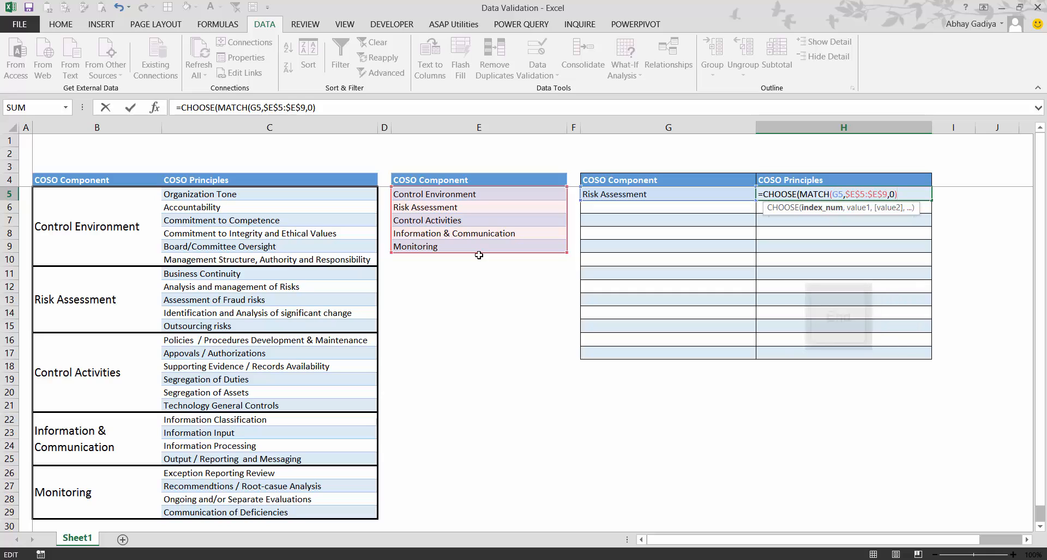
{"action": "type", "text": ","}
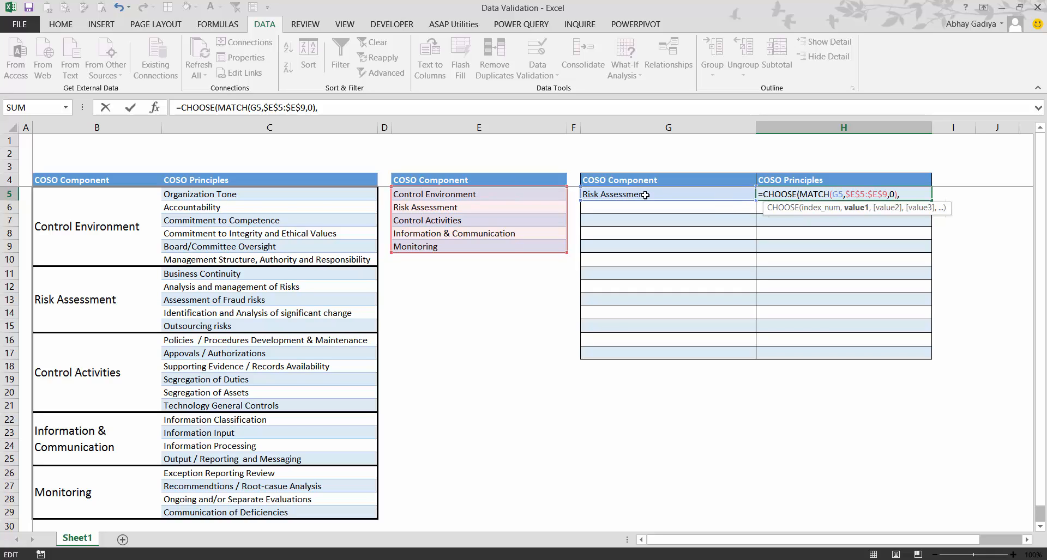
Add absolute principle ranges $C$5:$C$10 and $C$11:$C$15 as the first CHOOSE options.
{"action": "left_click_drag", "start_coordinate": [269, 194], "coordinate": [269, 208]}
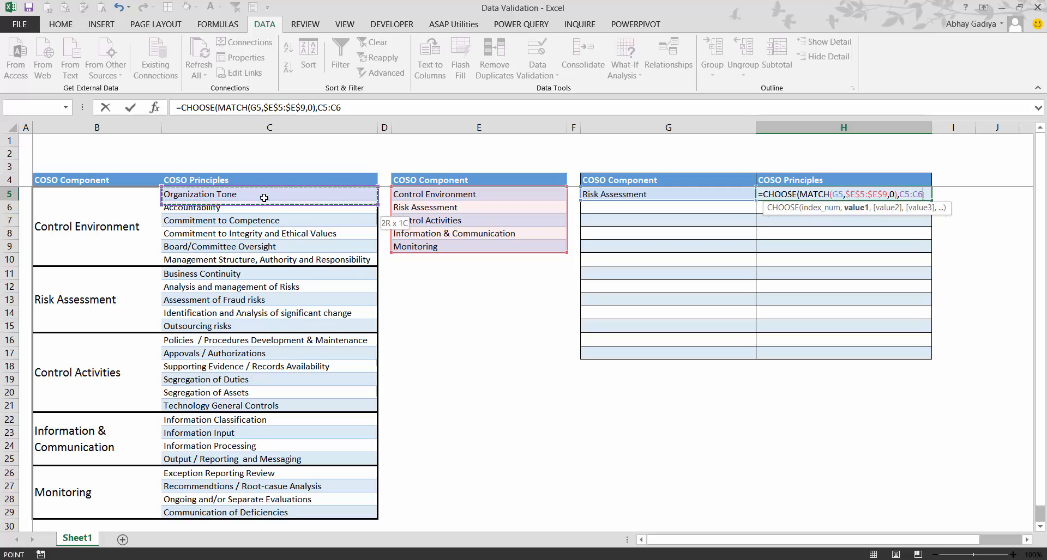
{"action": "left_click_drag", "start_coordinate": [267, 194], "coordinate": [267, 259]}
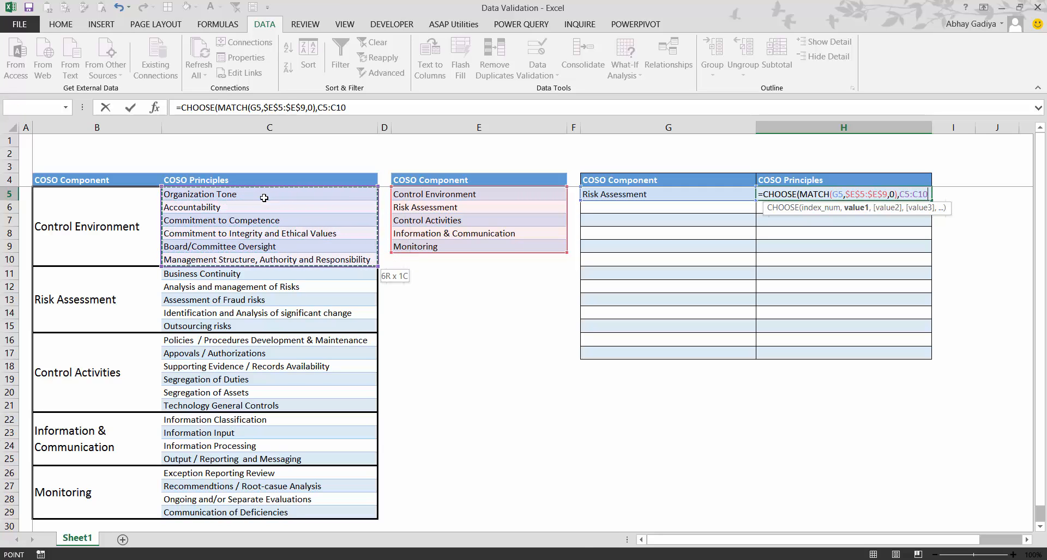
{"action": "key", "text": "f4"}
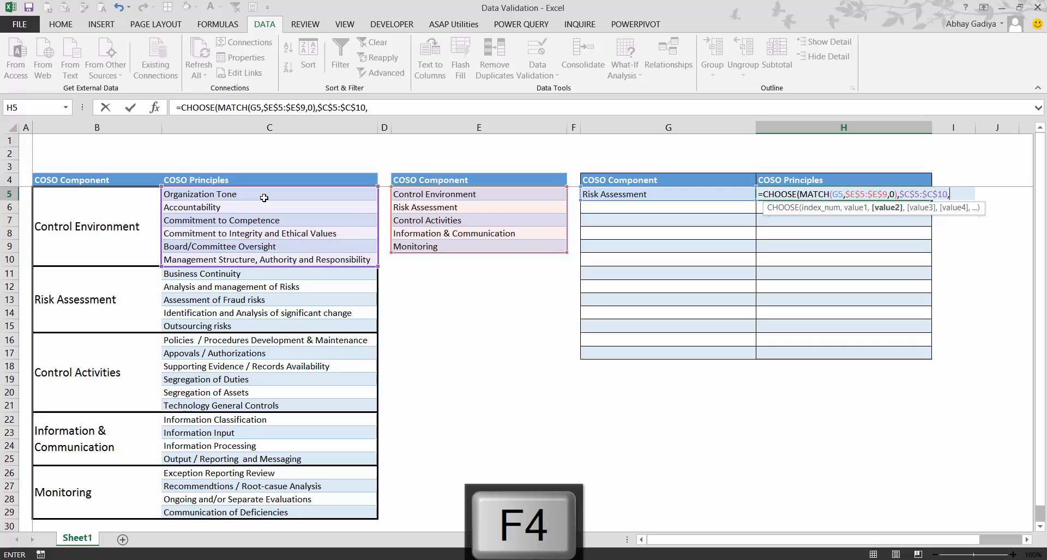
{"action": "mouse_move", "coordinate": [239, 274]}
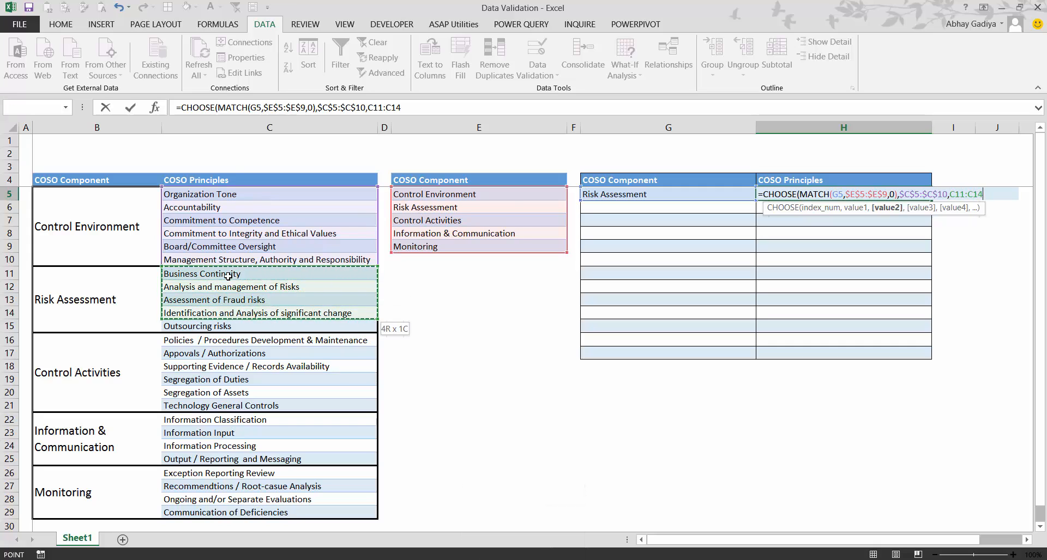
{"action": "key", "text": "f4"}
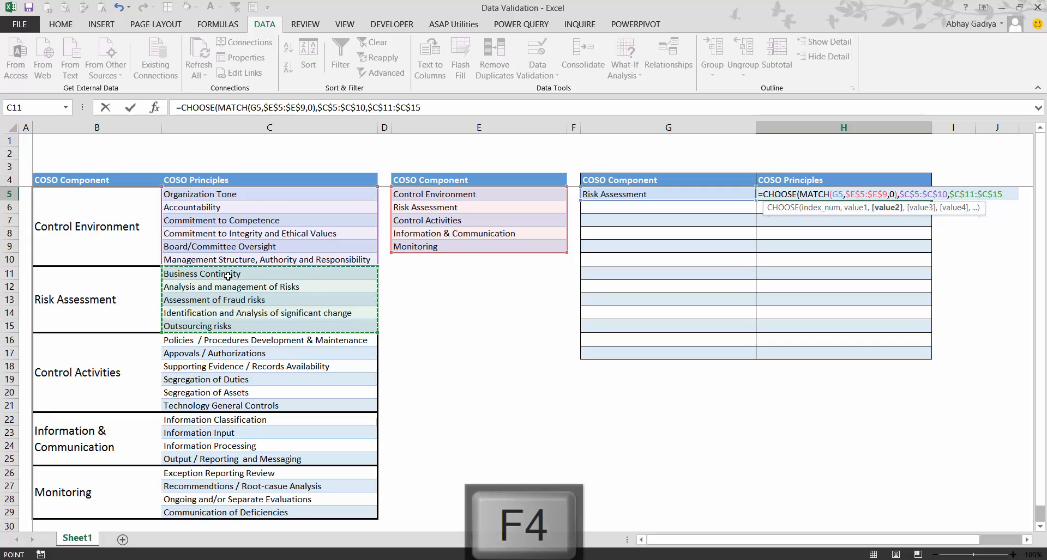
{"action": "type", "text": ","}
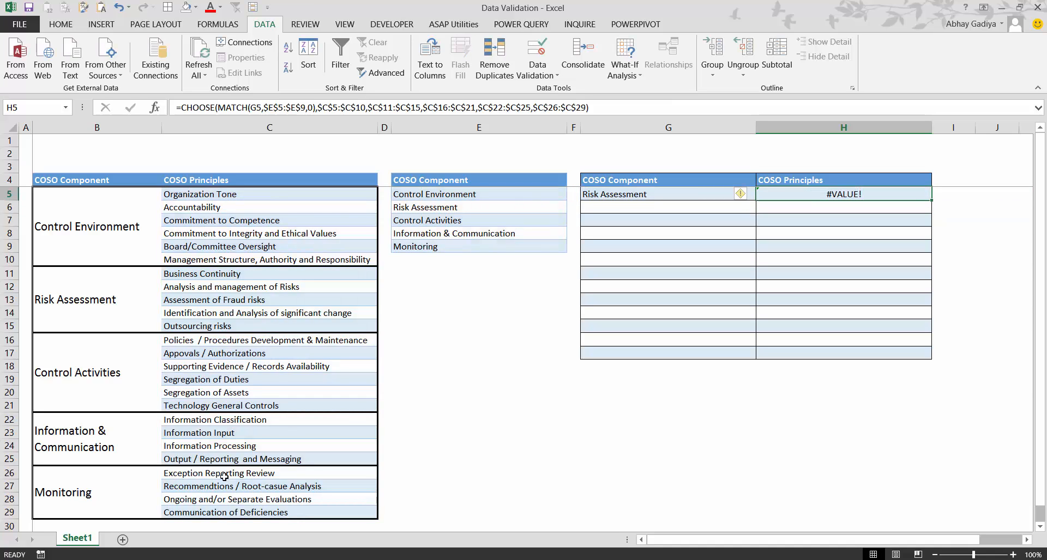
Cut the whole CHOOSE/MATCH formula text out of H5, leaving it empty.
{"action": "key", "text": "f2"}
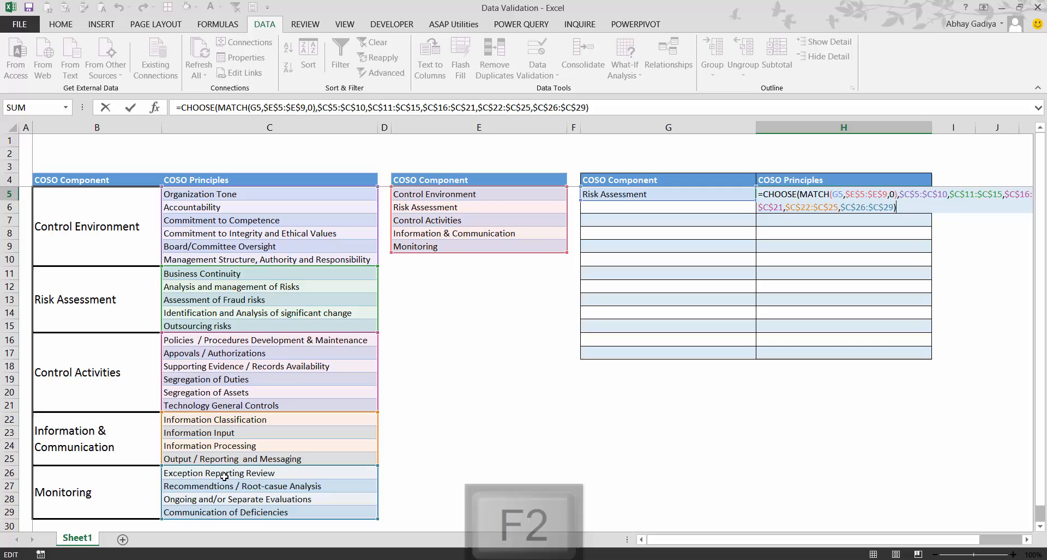
{"action": "key", "text": "f2"}
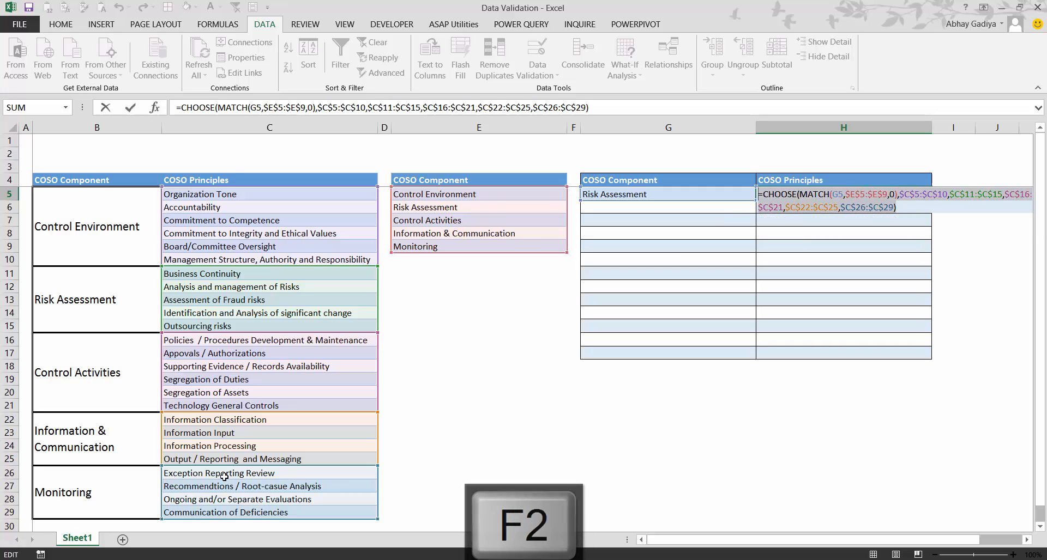
{"action": "key", "text": "ctrl+x"}
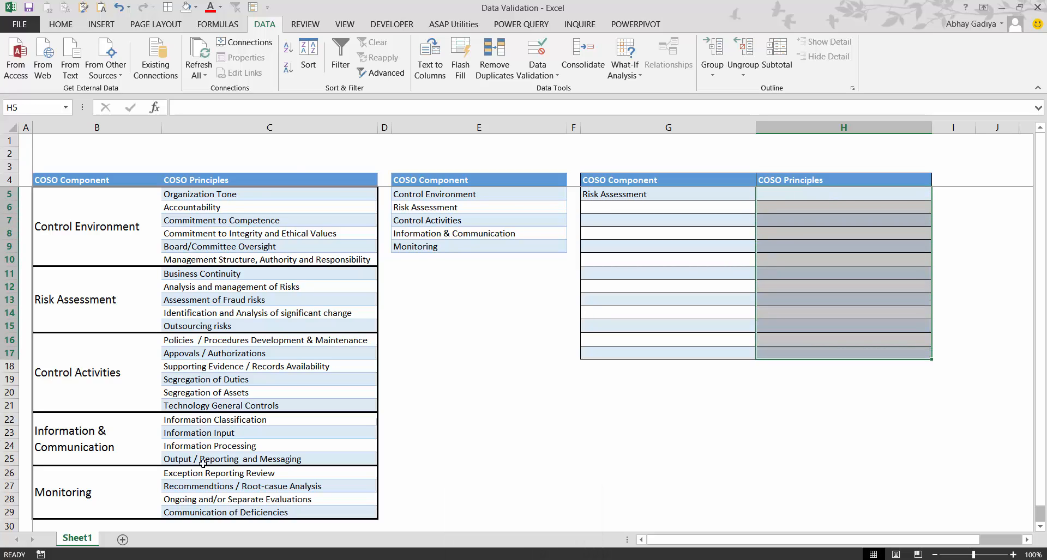
Apply list validation to the COSO Principles cells with the pasted CHOOSE/MATCH formula as source.
{"action": "left_click", "coordinate": [538, 53]}
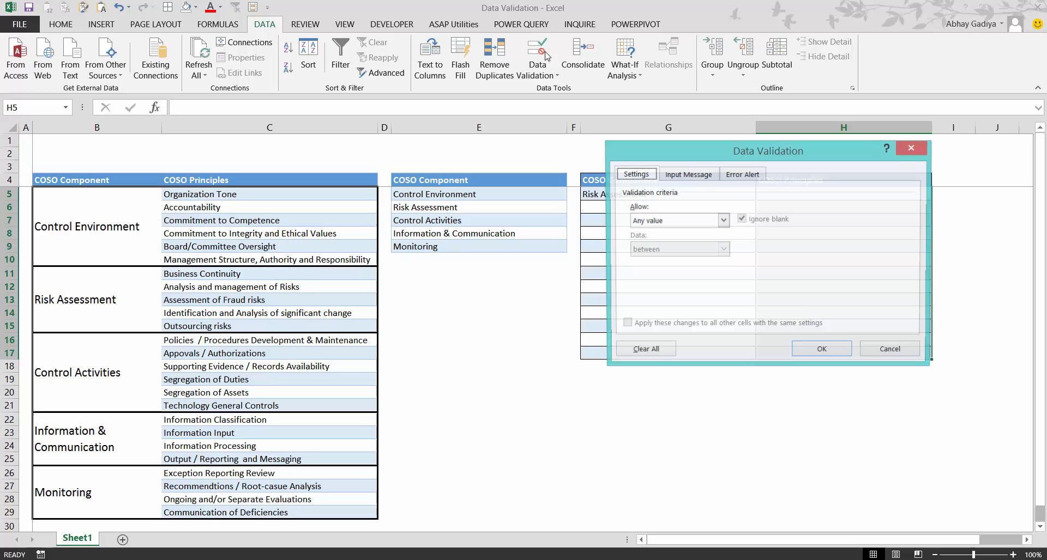
{"action": "left_click", "coordinate": [722, 220]}
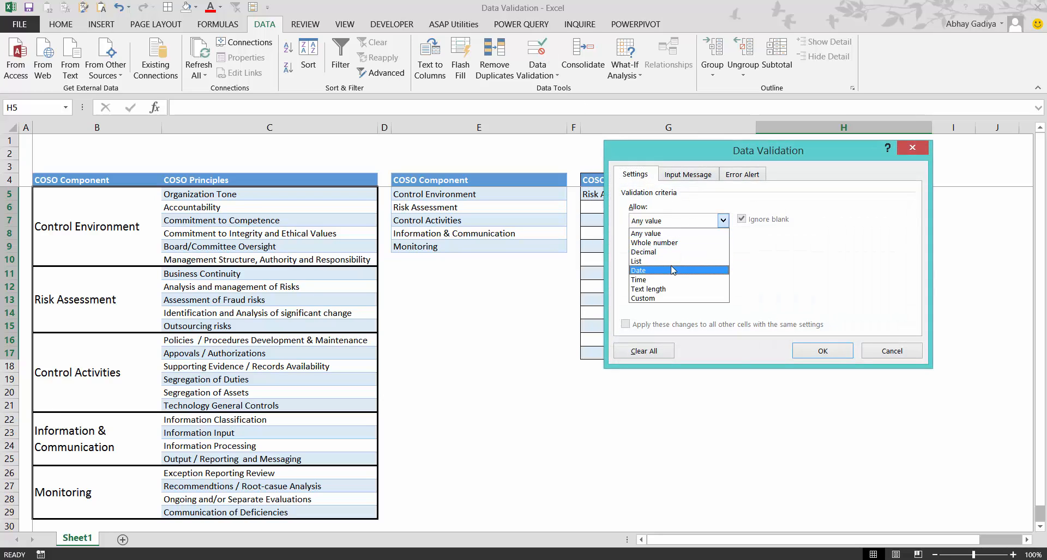
{"action": "left_click", "coordinate": [638, 270]}
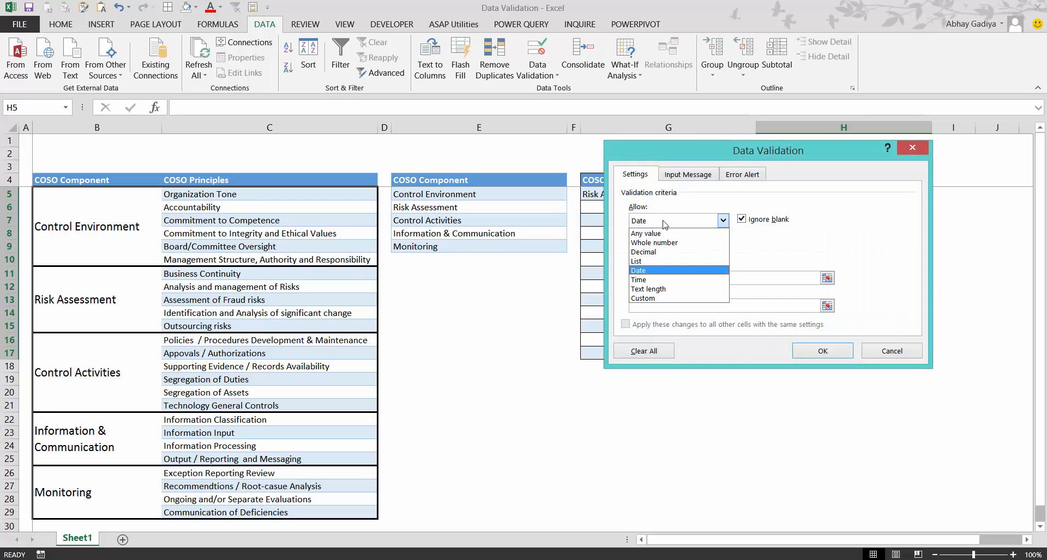
{"action": "left_click", "coordinate": [635, 261]}
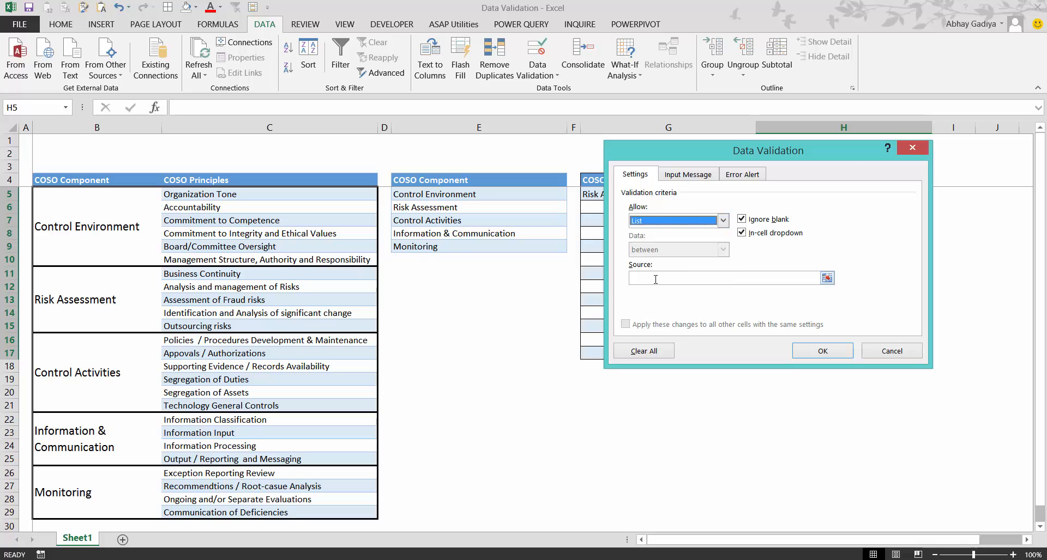
{"action": "key", "text": "ctrl+v"}
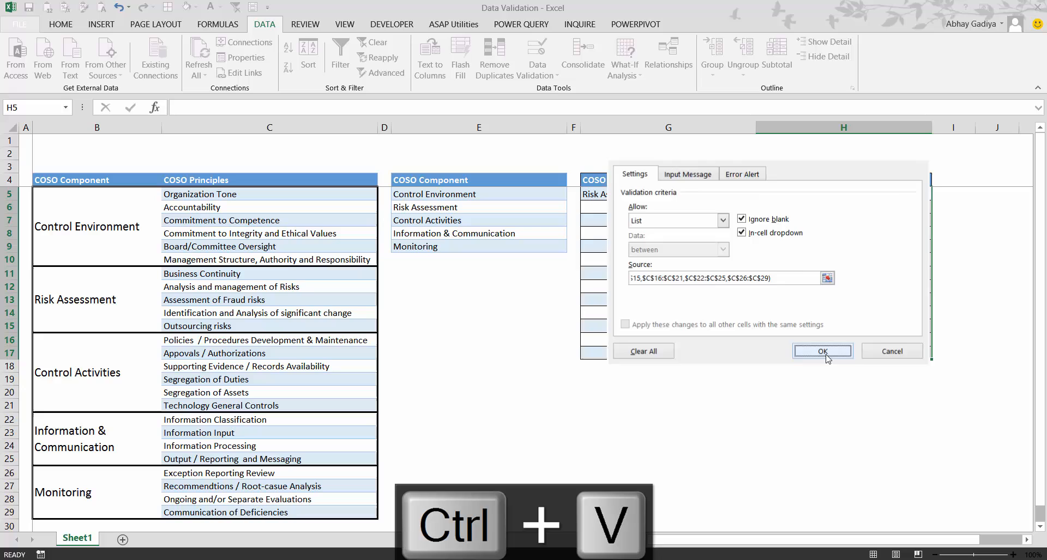
{"action": "left_click", "coordinate": [823, 351]}
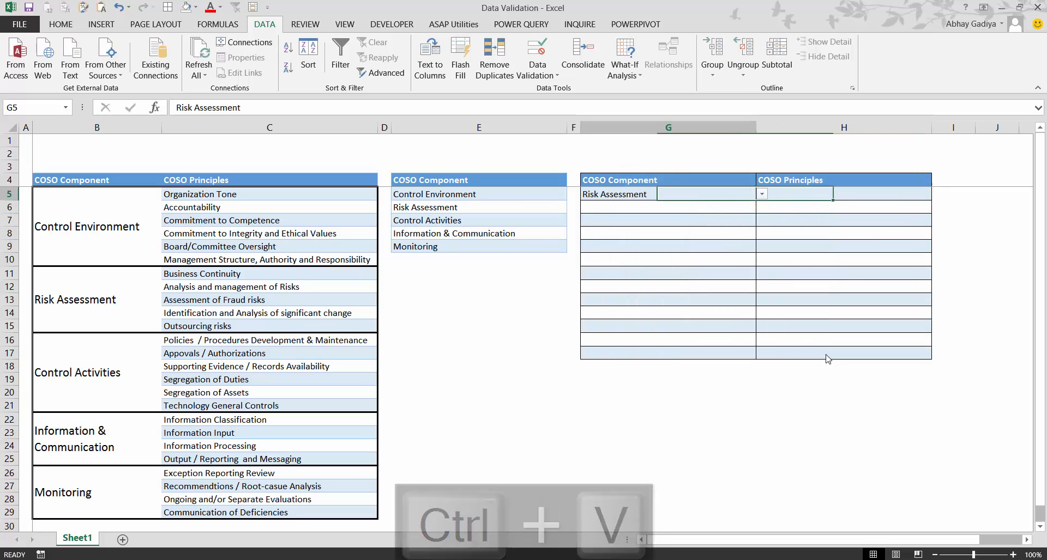
Check H5's new dropdown, then set G5's component to Information & Communication.
{"action": "left_click", "coordinate": [306, 24]}
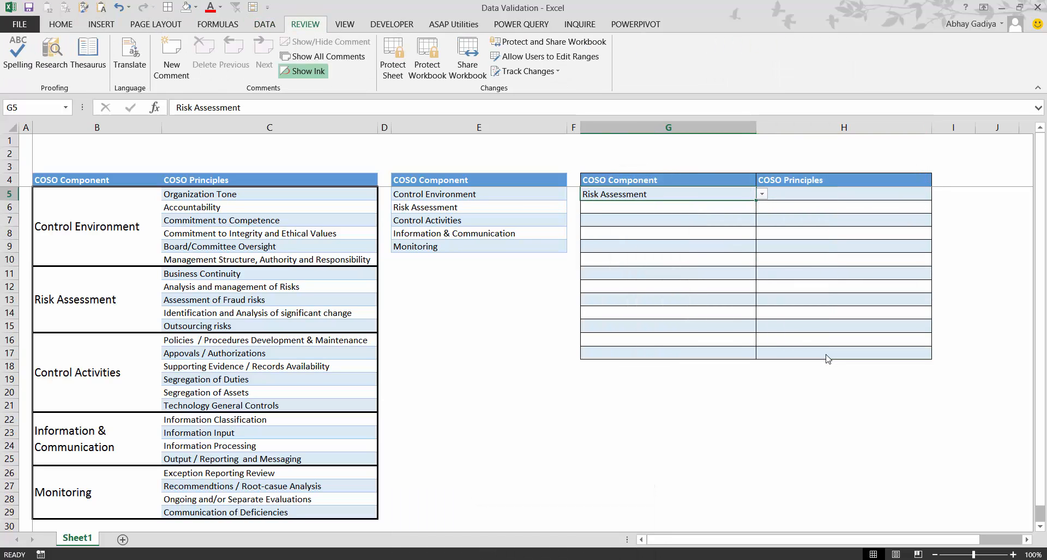
{"action": "left_click", "coordinate": [937, 193]}
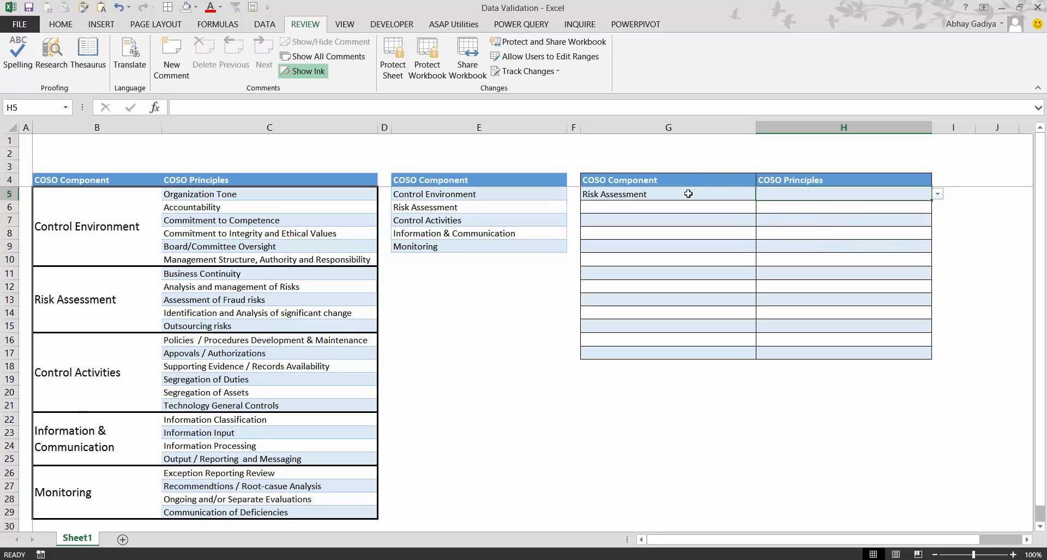
{"action": "left_click", "coordinate": [761, 193]}
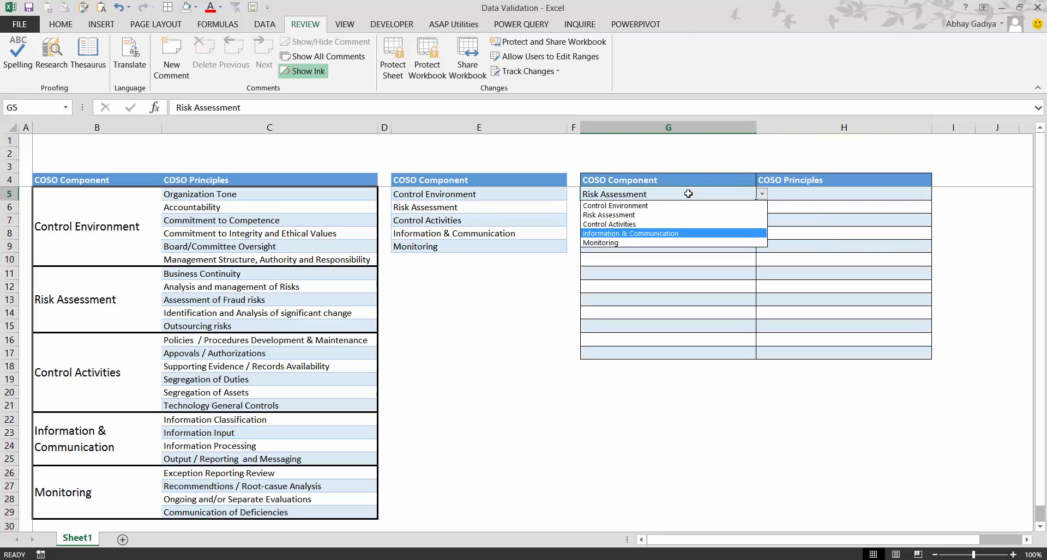
{"action": "left_click", "coordinate": [630, 233]}
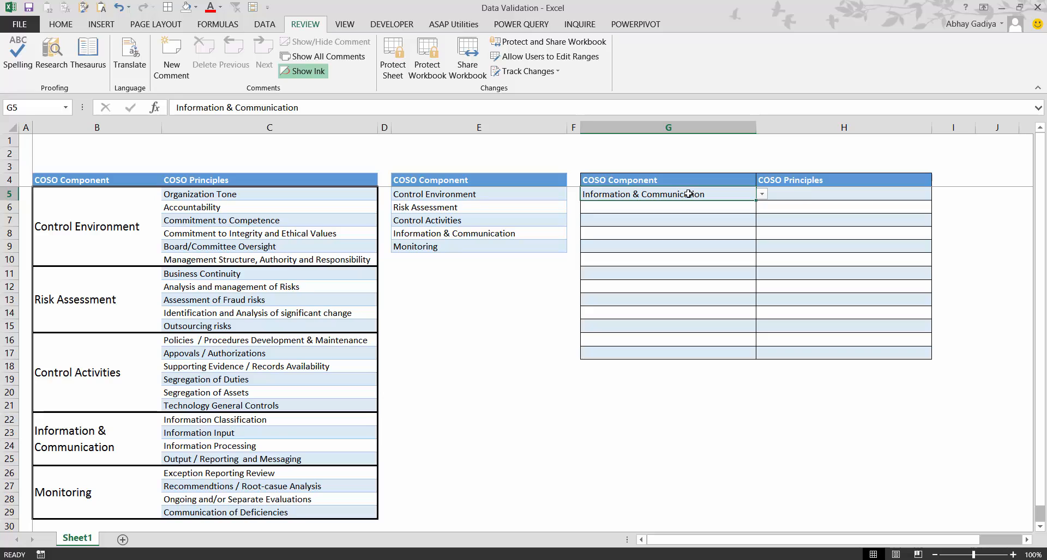